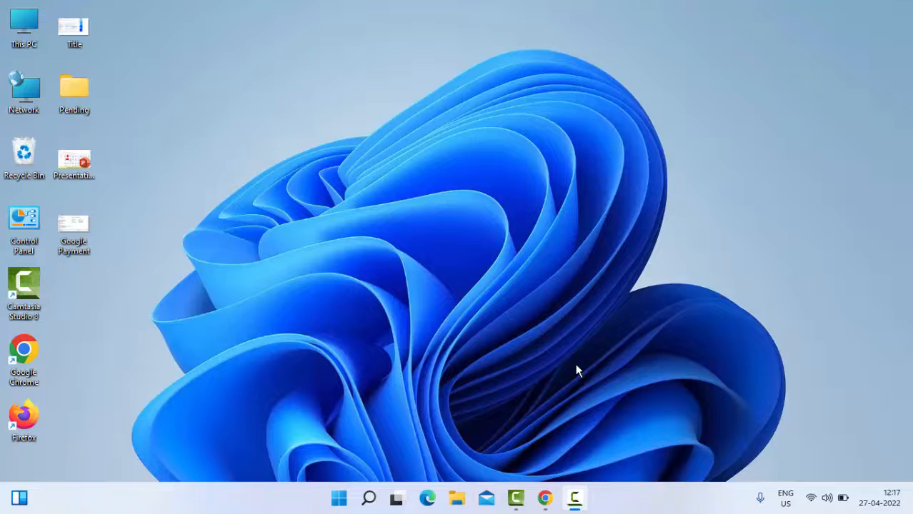
pyautogui.moveTo(566, 360)
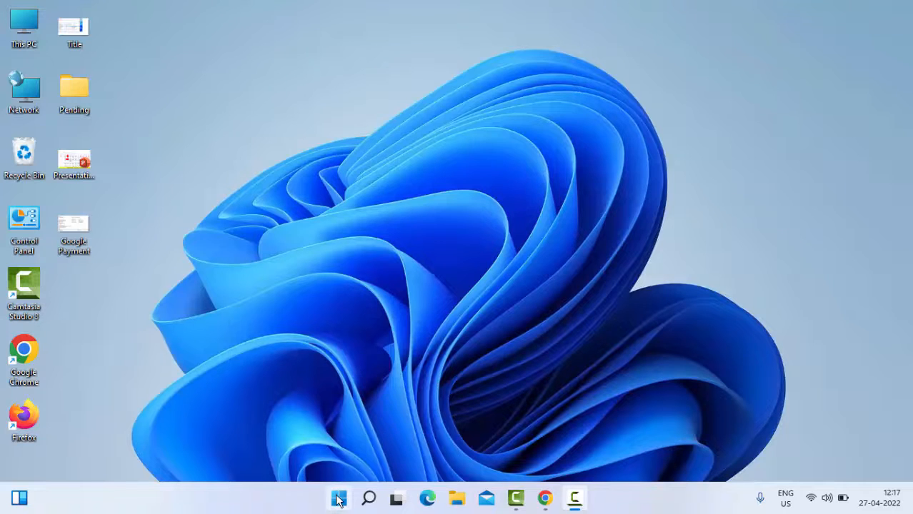
# Launch Settings from the Start button's quick link menu, landing on the System page
pyautogui.rightClick(338, 497)
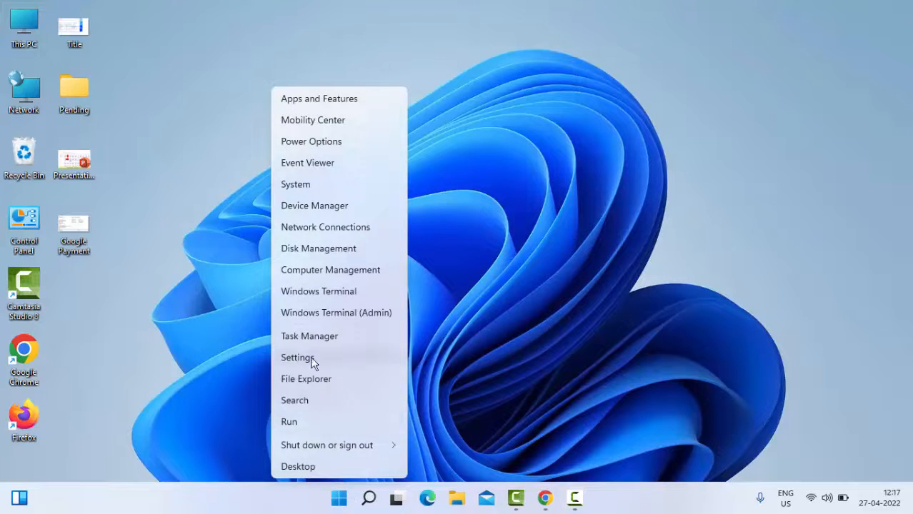
pyautogui.click(297, 357)
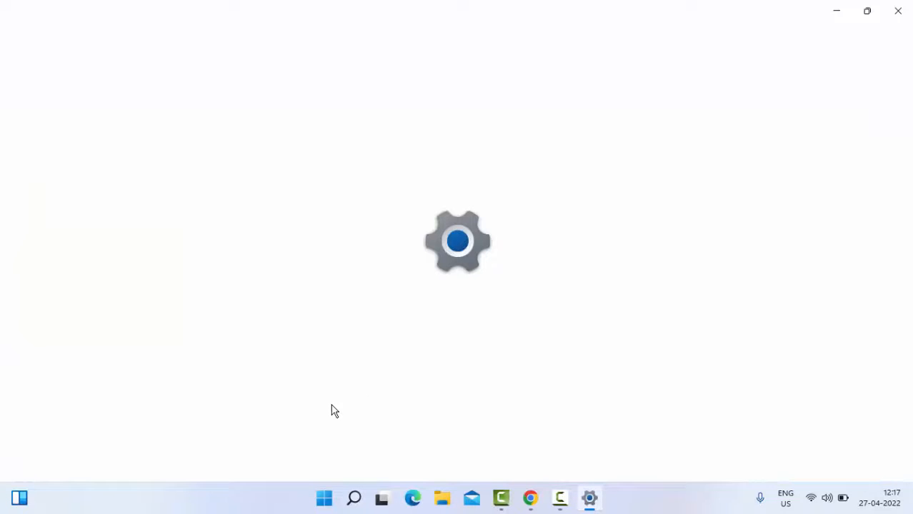
pyautogui.click(588, 498)
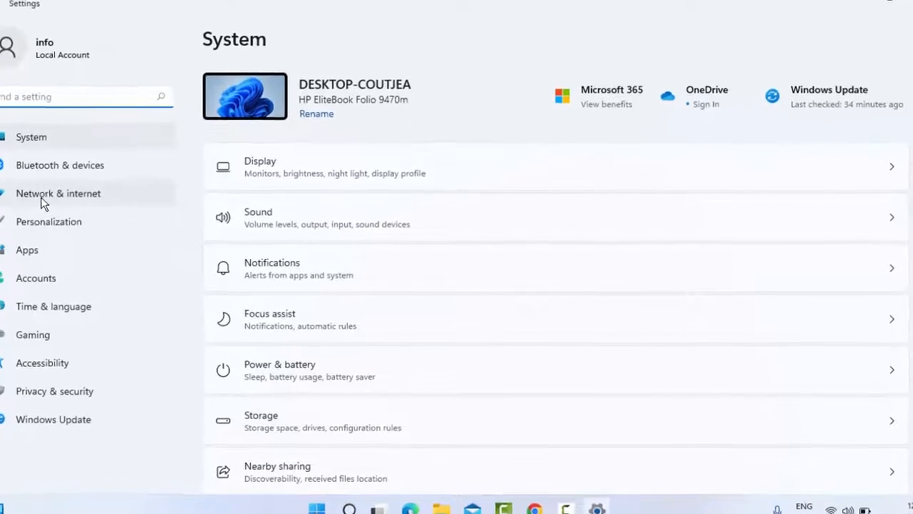
# Go to Network & internet, then Advanced network settings, reaching the Network reset page
pyautogui.click(58, 194)
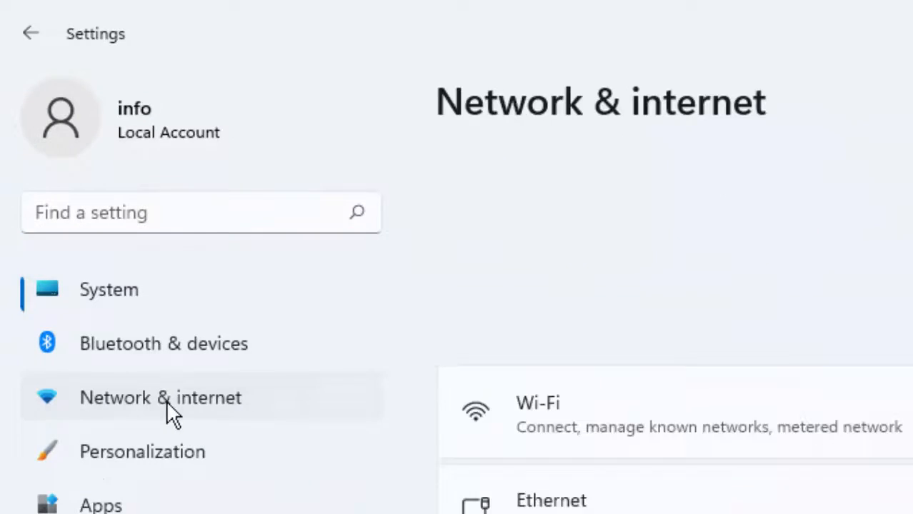
pyautogui.click(160, 397)
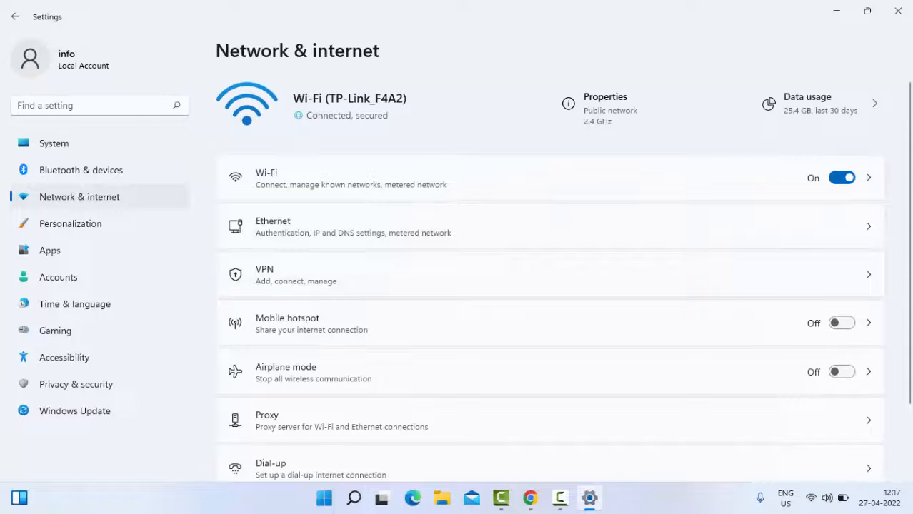
pyautogui.scroll(-3)
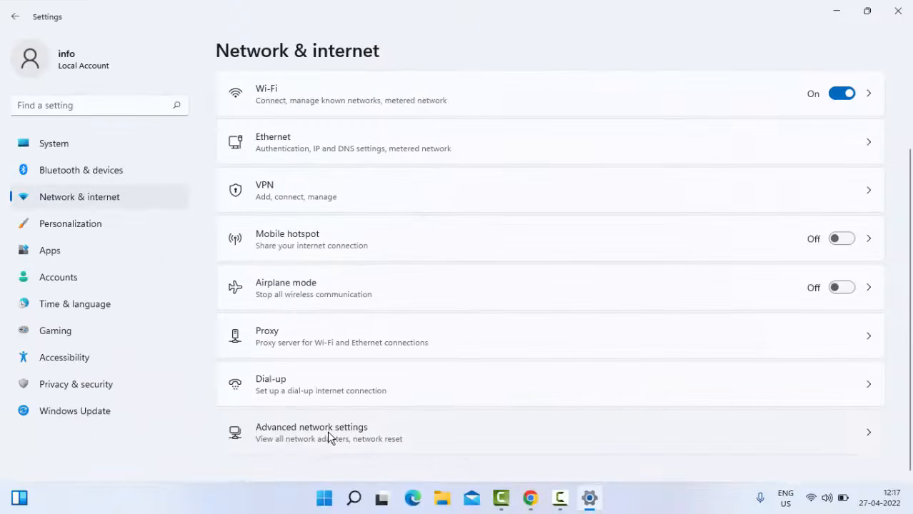
pyautogui.click(312, 431)
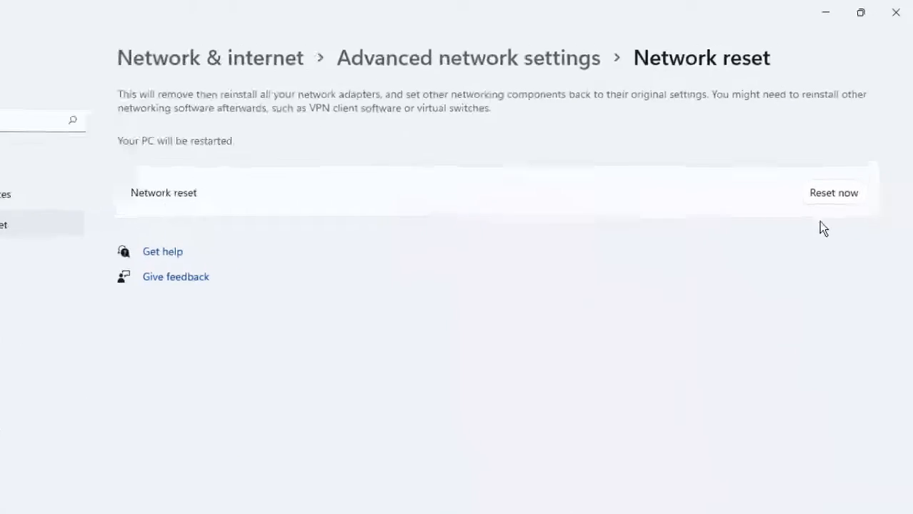
# Run Reset now, confirm with Yes, then cancel the Shut Down Windows dialog
pyautogui.click(834, 192)
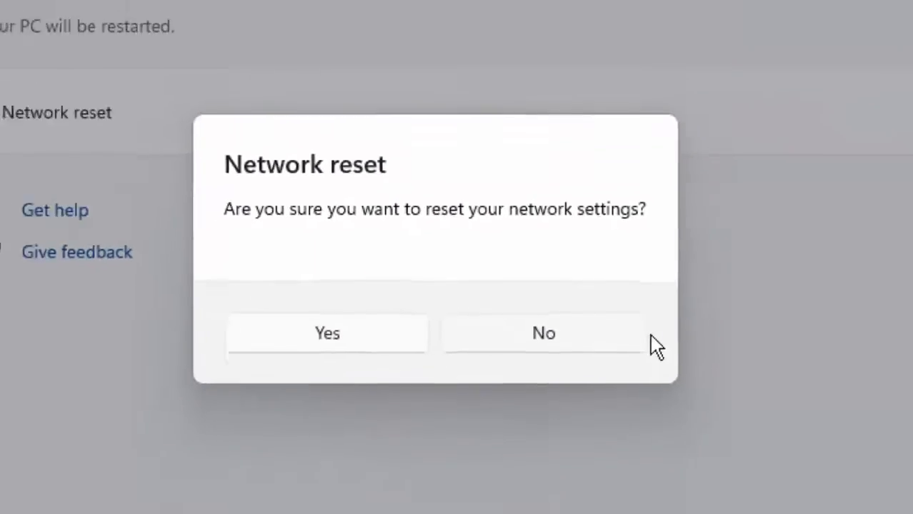
pyautogui.click(543, 334)
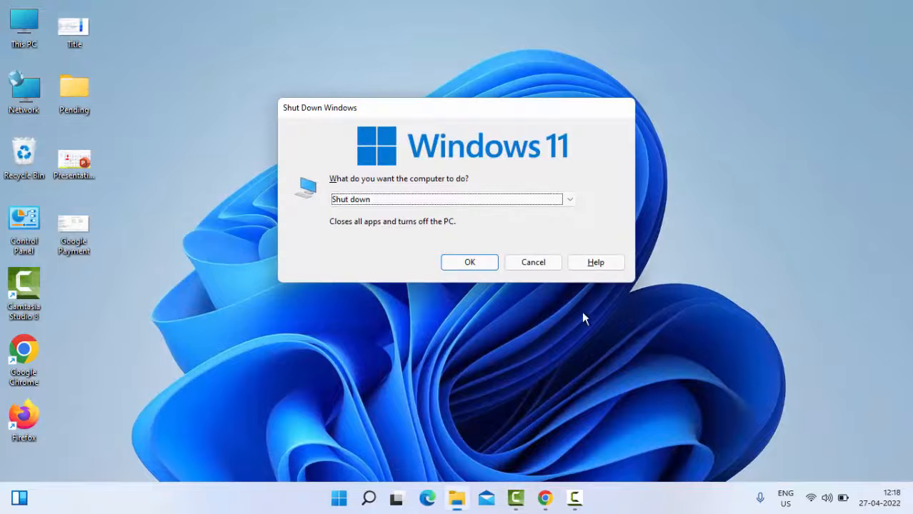
pyautogui.click(533, 263)
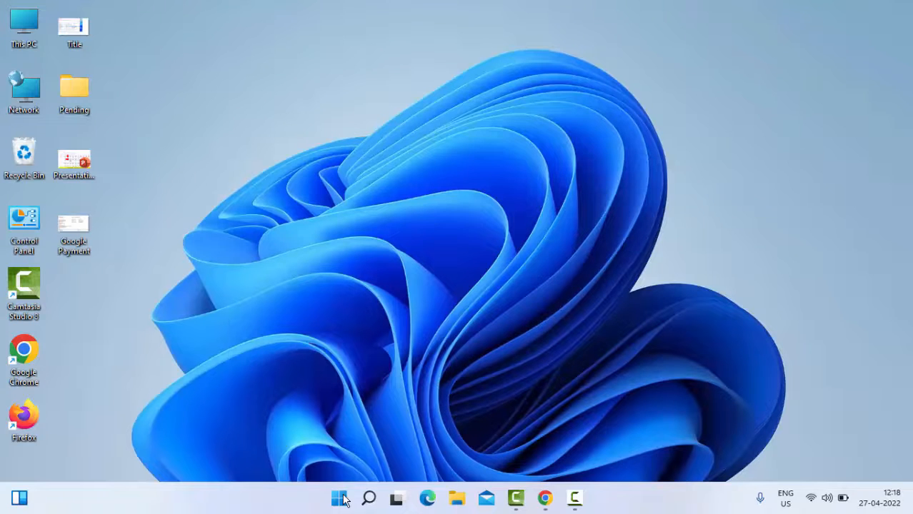
# Search Start for 'command prompt' and run Command Prompt as administrator
pyautogui.click(337, 499)
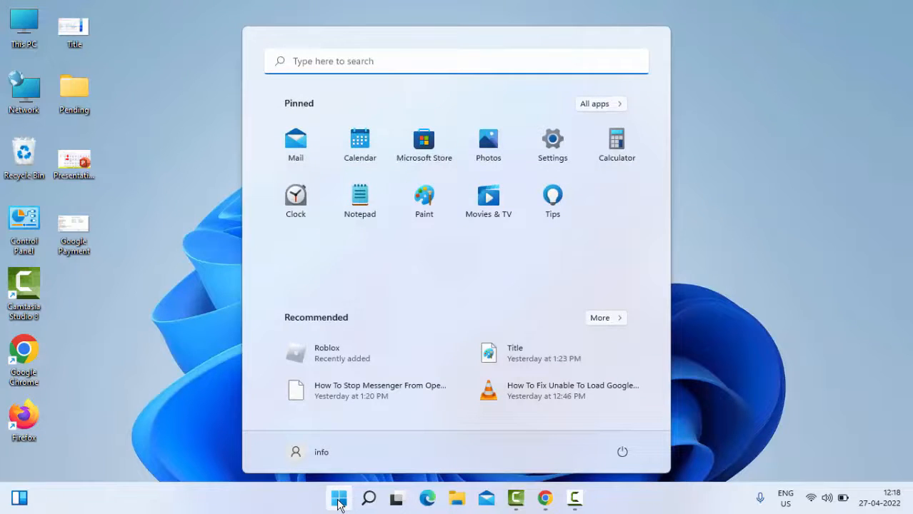
pyautogui.write('command prompt')
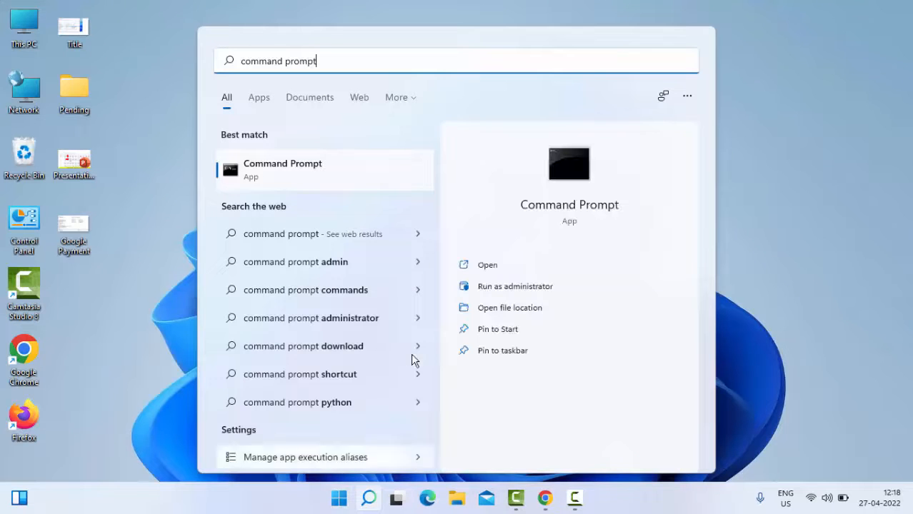
pyautogui.moveTo(266, 183)
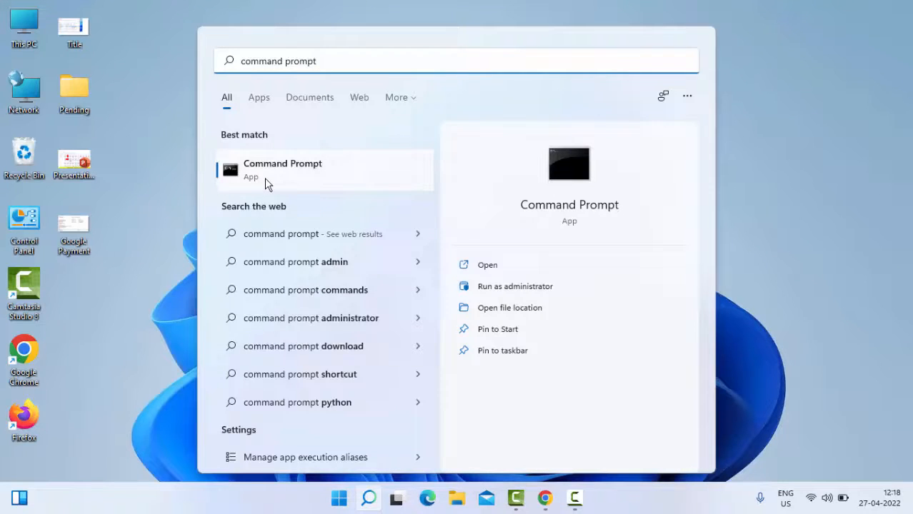
pyautogui.rightClick(283, 170)
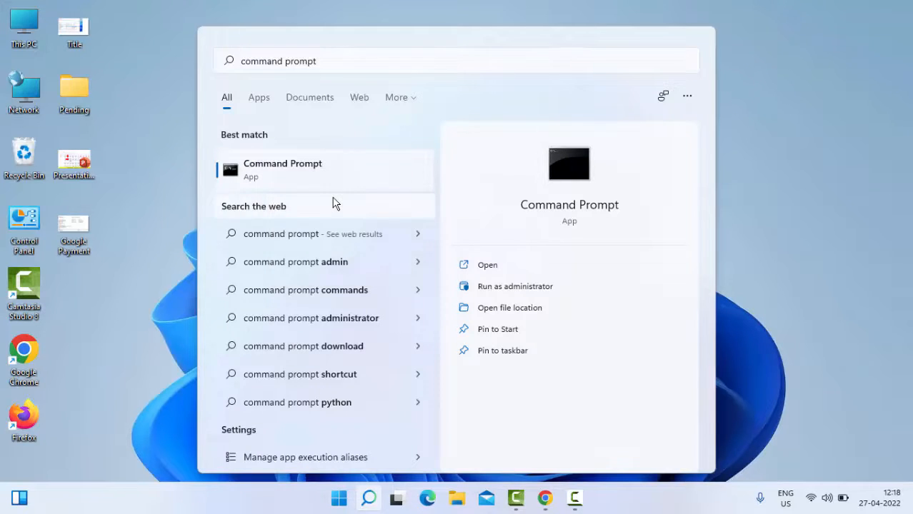
pyautogui.click(514, 286)
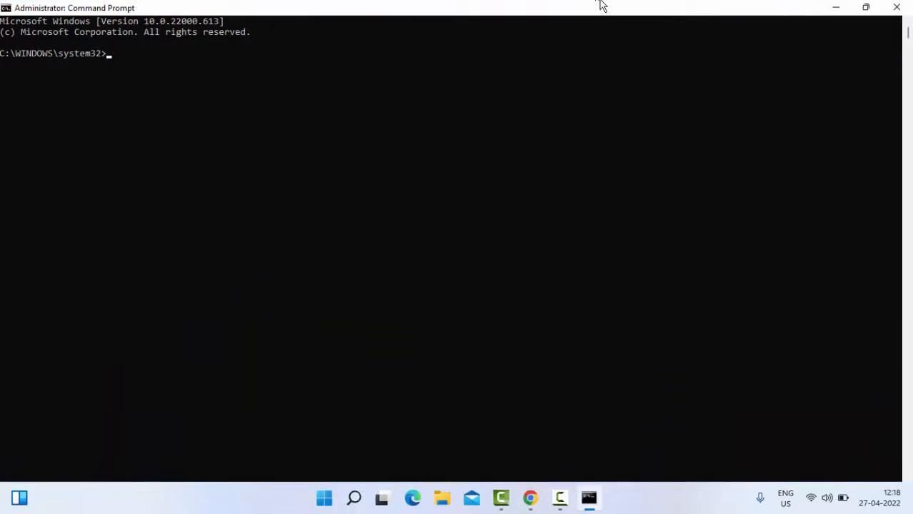
# Run ipconfig /flushdns to clear the DNS resolver cache
pyautogui.write('ipc')
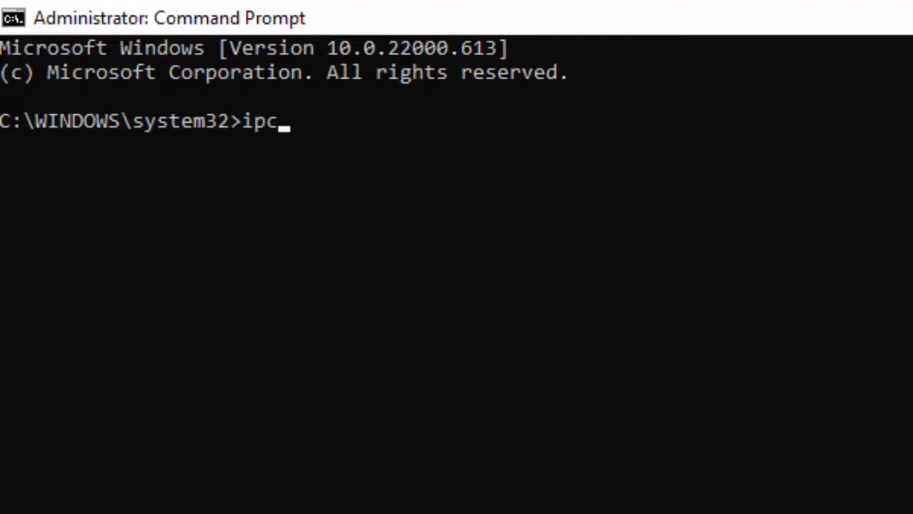
pyautogui.write('onfig /')
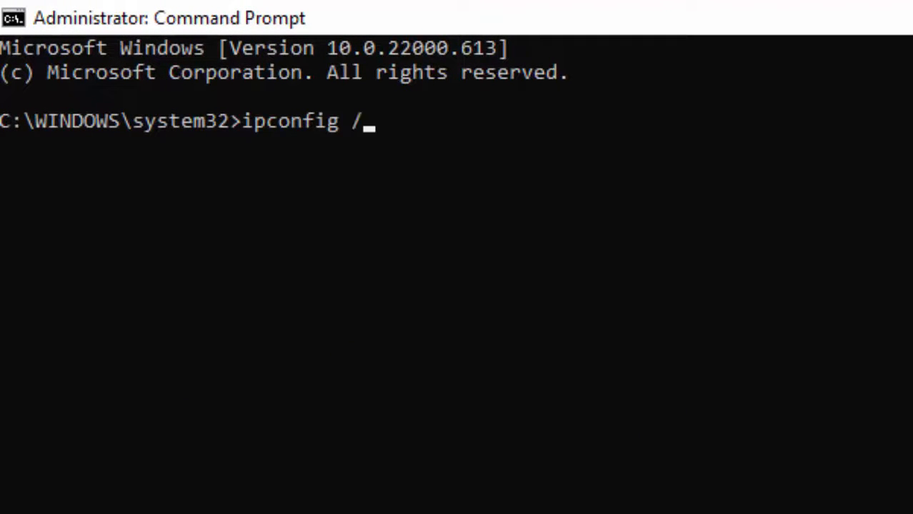
pyautogui.write('flushdns')
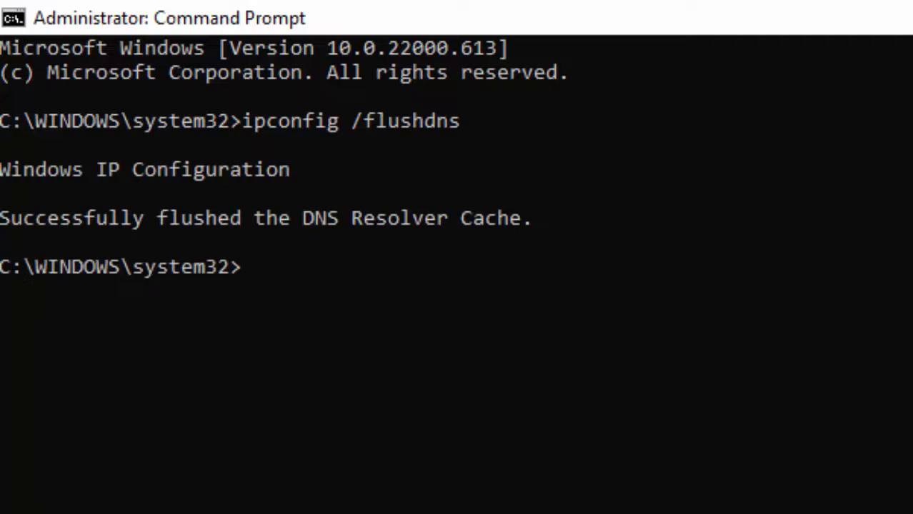
pyautogui.moveTo(412, 198)
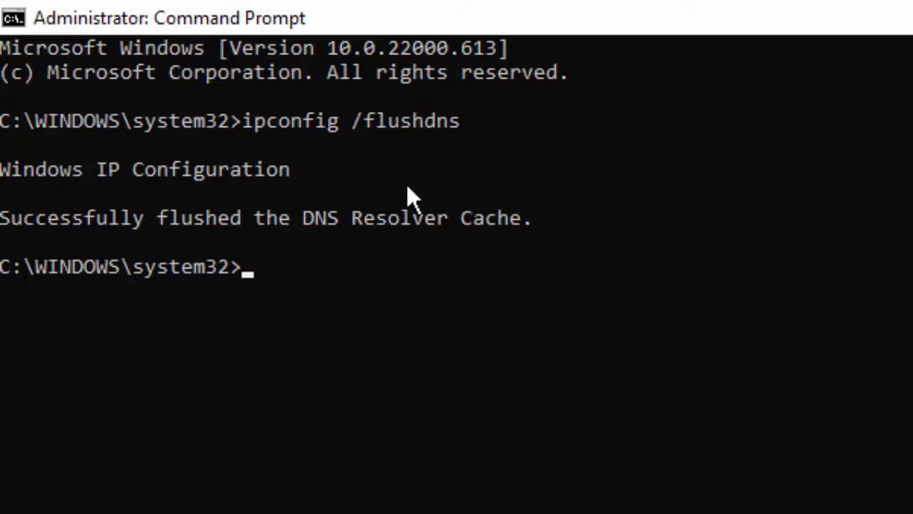
pyautogui.moveTo(625, 200)
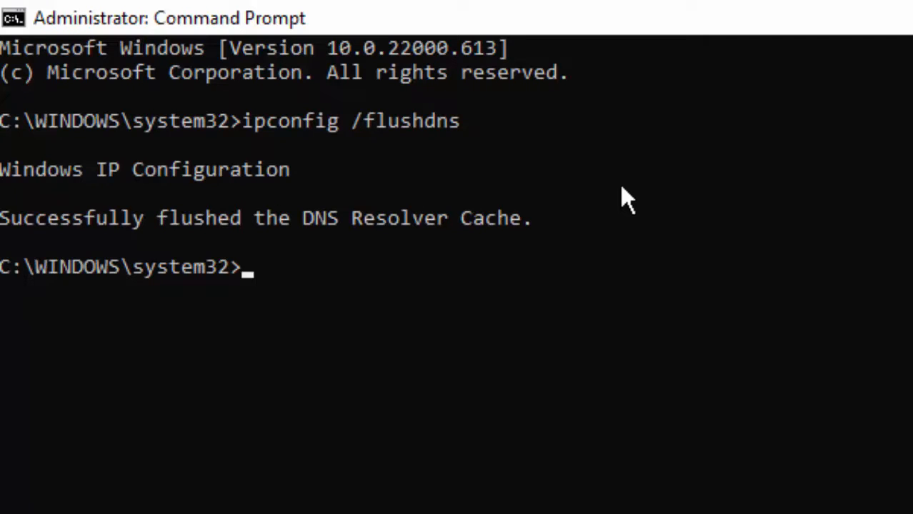
# Run netsh winsock reset, then confirm restarting the computer
pyautogui.write('netsh')
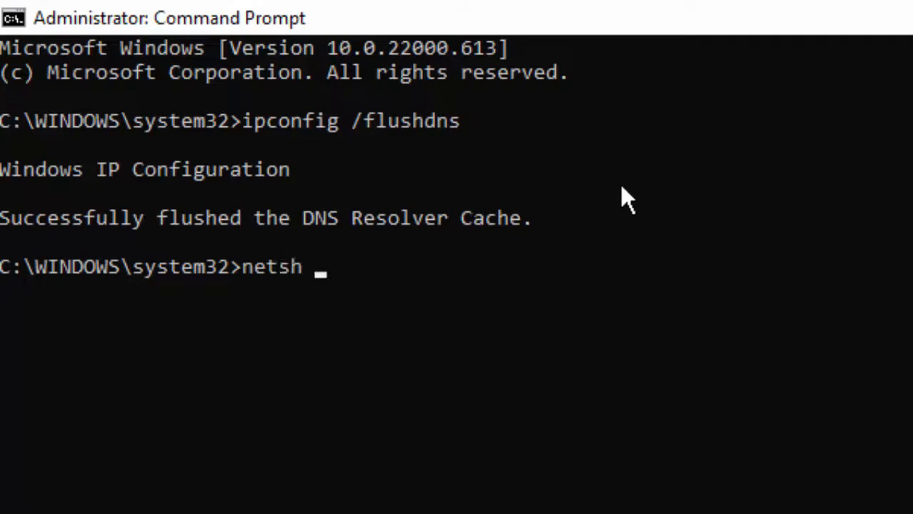
pyautogui.write('winsock')
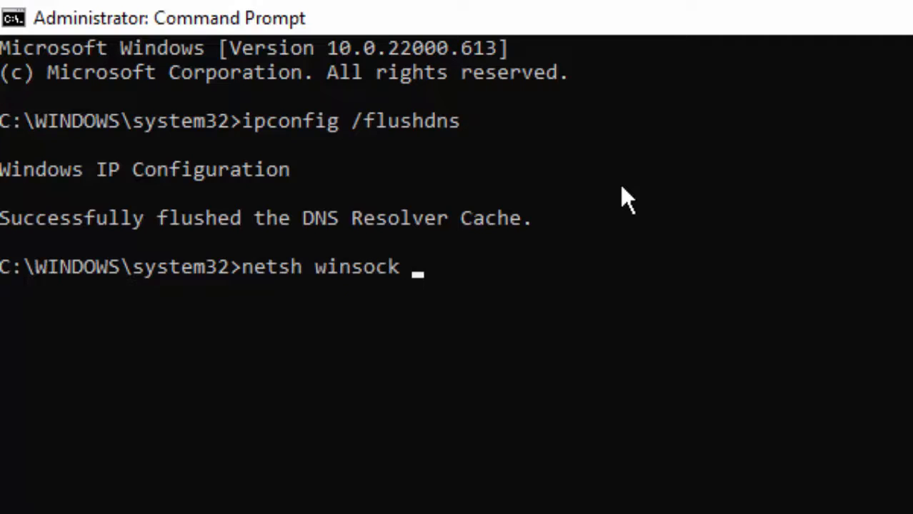
pyautogui.write('reset')
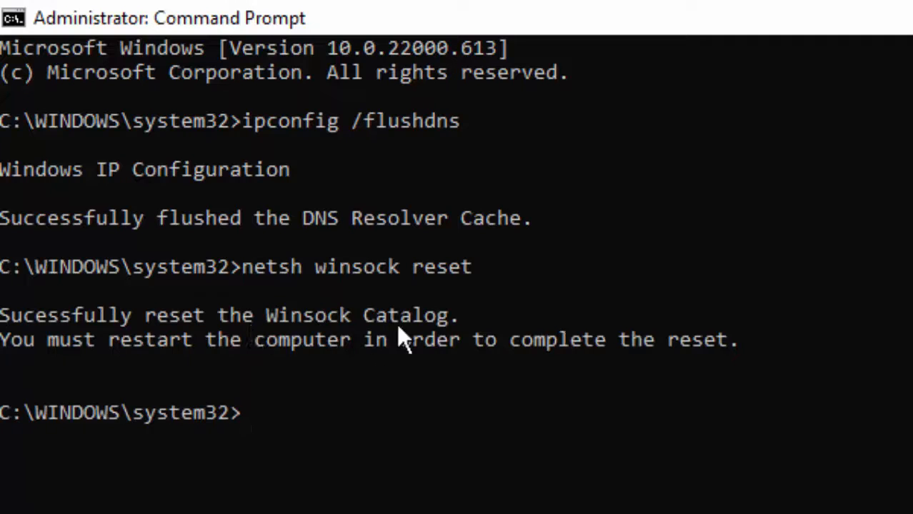
pyautogui.moveTo(373, 383)
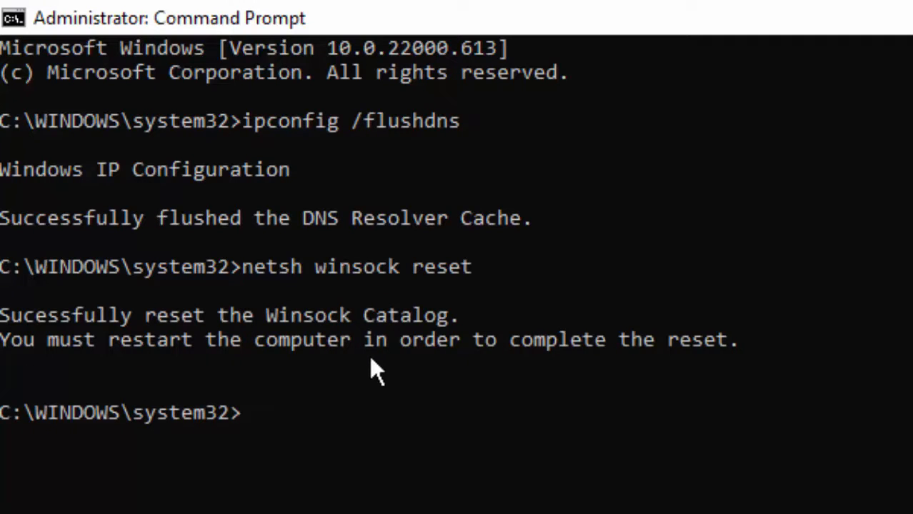
pyautogui.moveTo(834, 434)
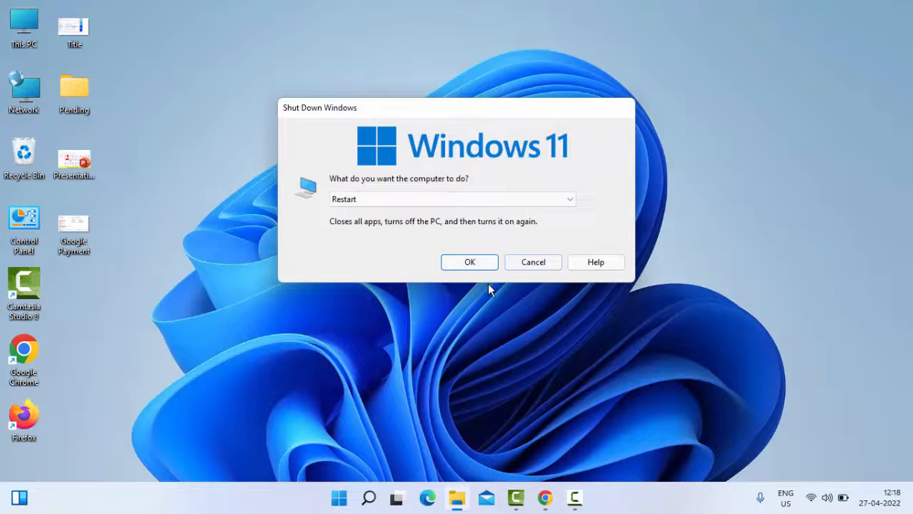
pyautogui.click(532, 262)
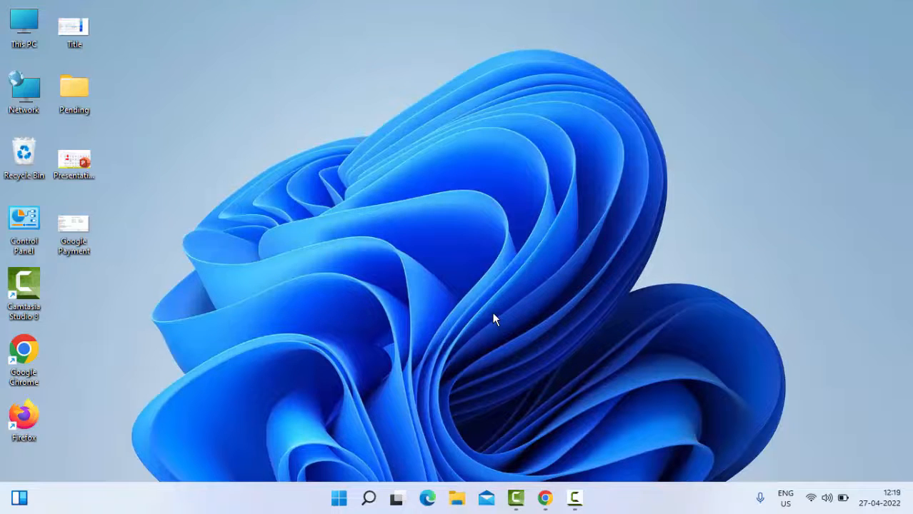